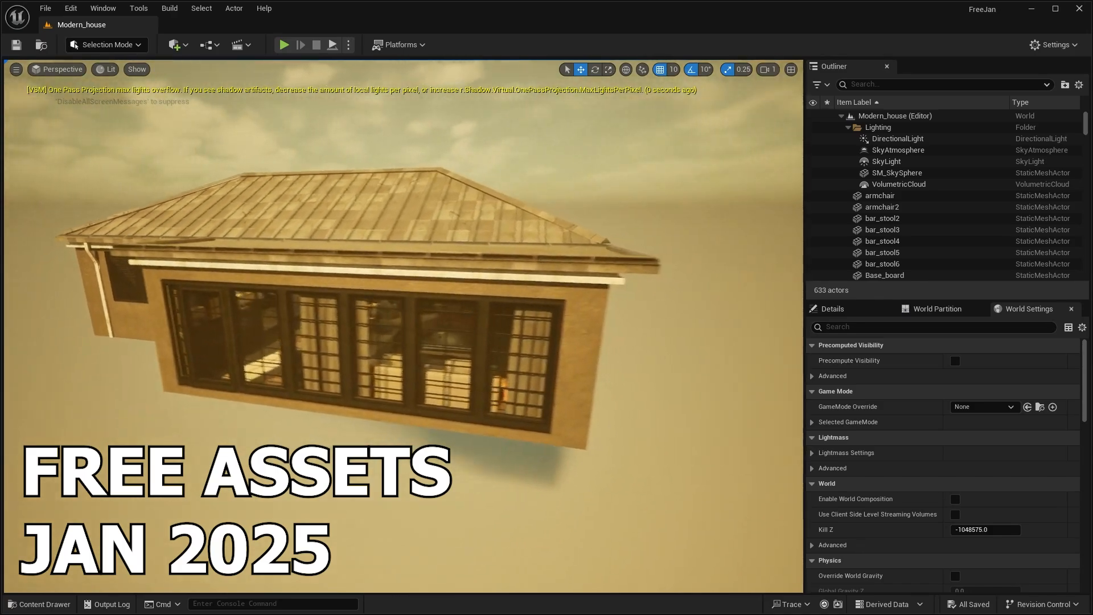
Bring up the Overview level showing the house pack's roof pieces, walls and furniture.
click(283, 44)
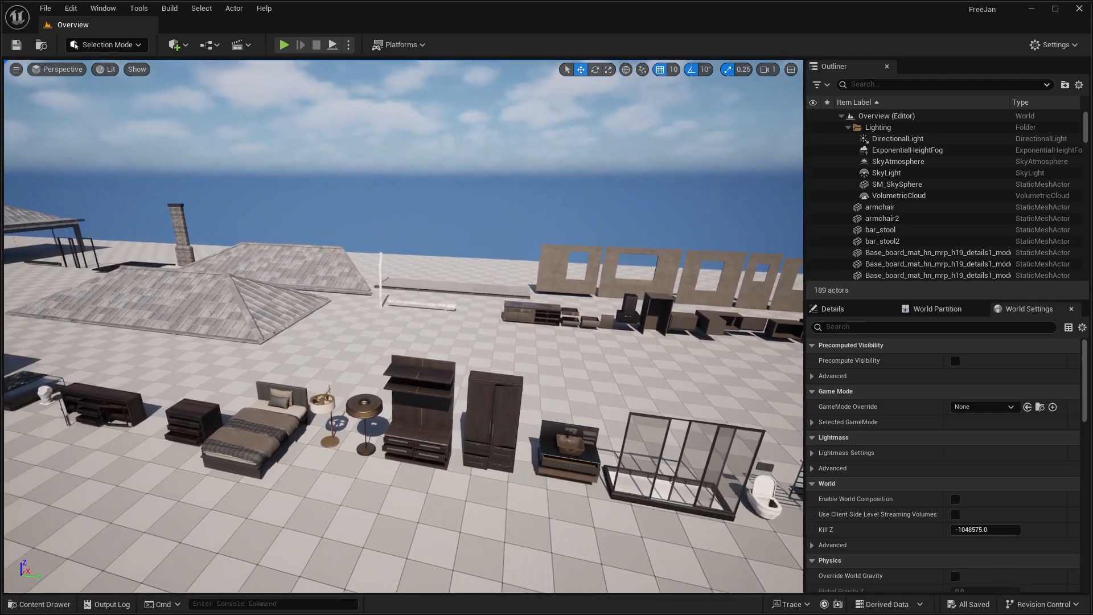
Start Play In Editor on ThirdPersonExampleMap, fight the AI swordsmen, then stop the session.
click(283, 44)
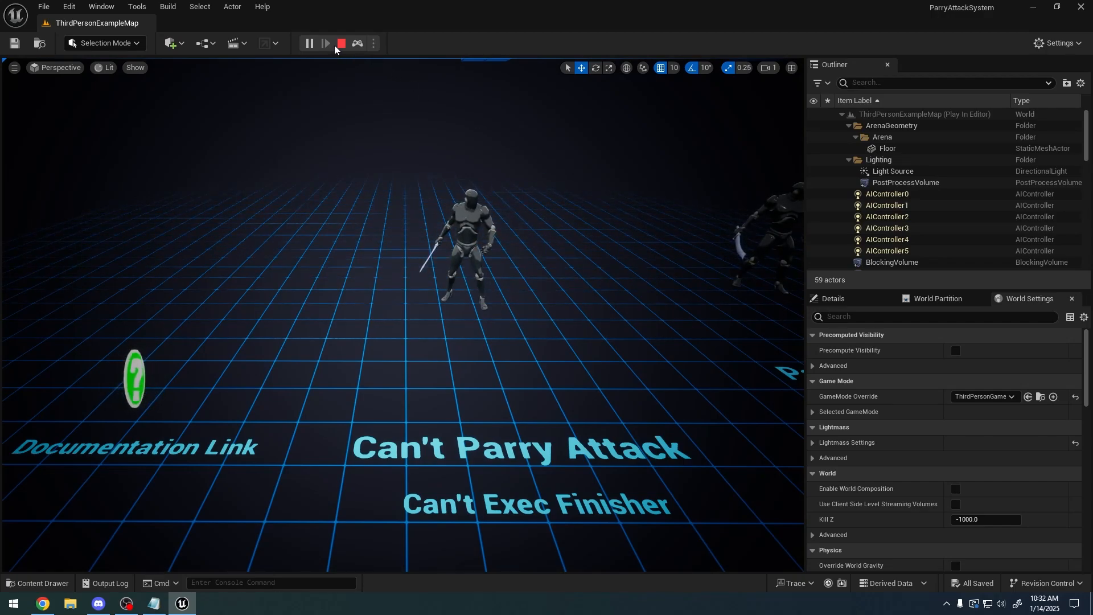
click(309, 44)
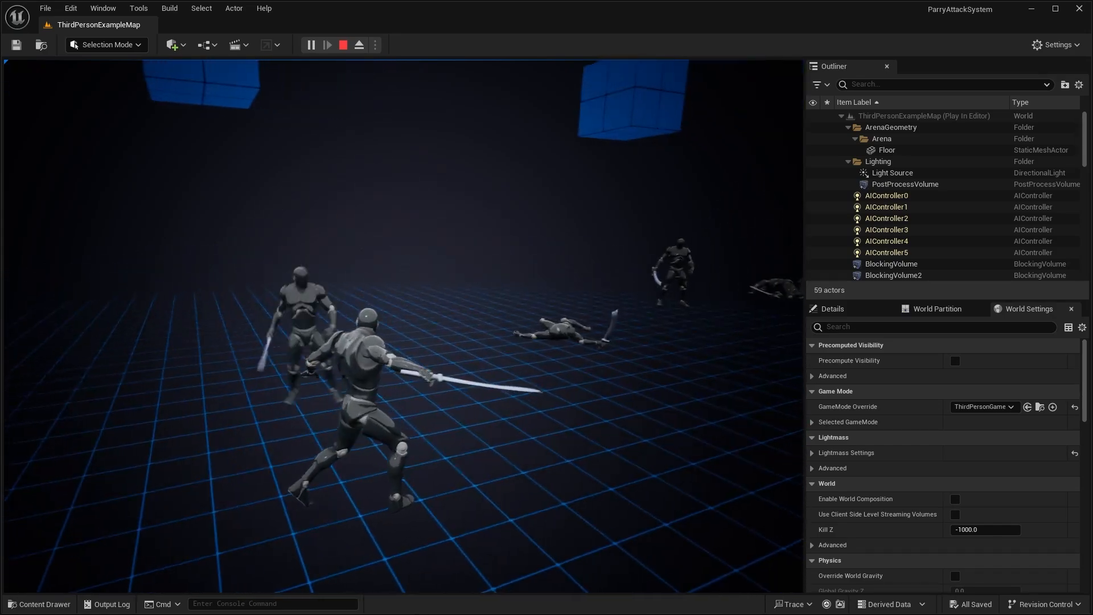
click(342, 44)
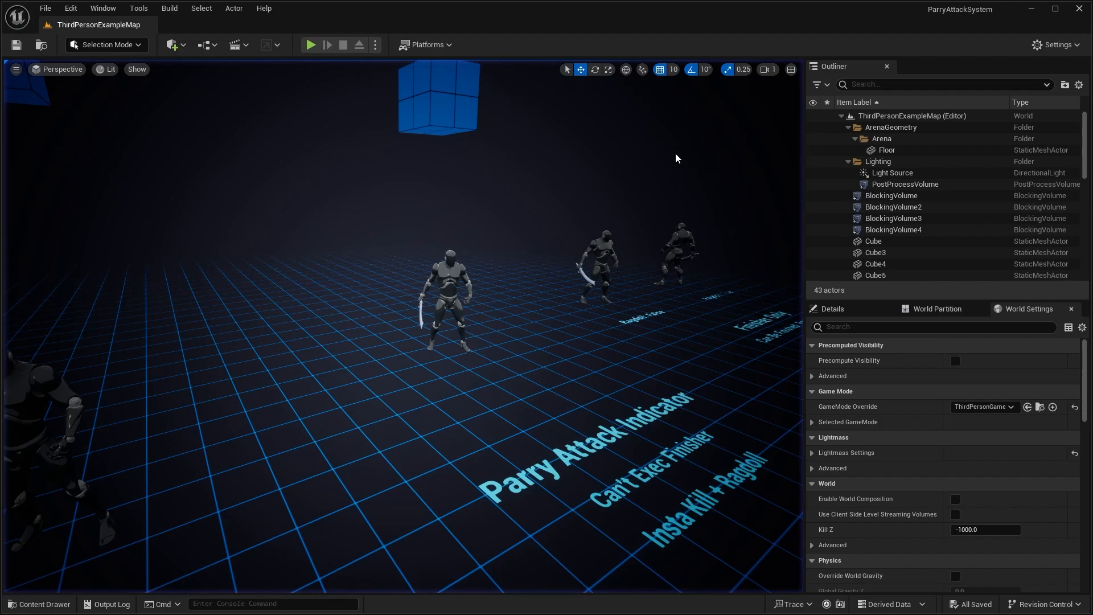
Show the Demo_Assets folder with its FX, Geometry, Mannequin, Sound, ThirdPerson and Weapons subfolders.
click(38, 603)
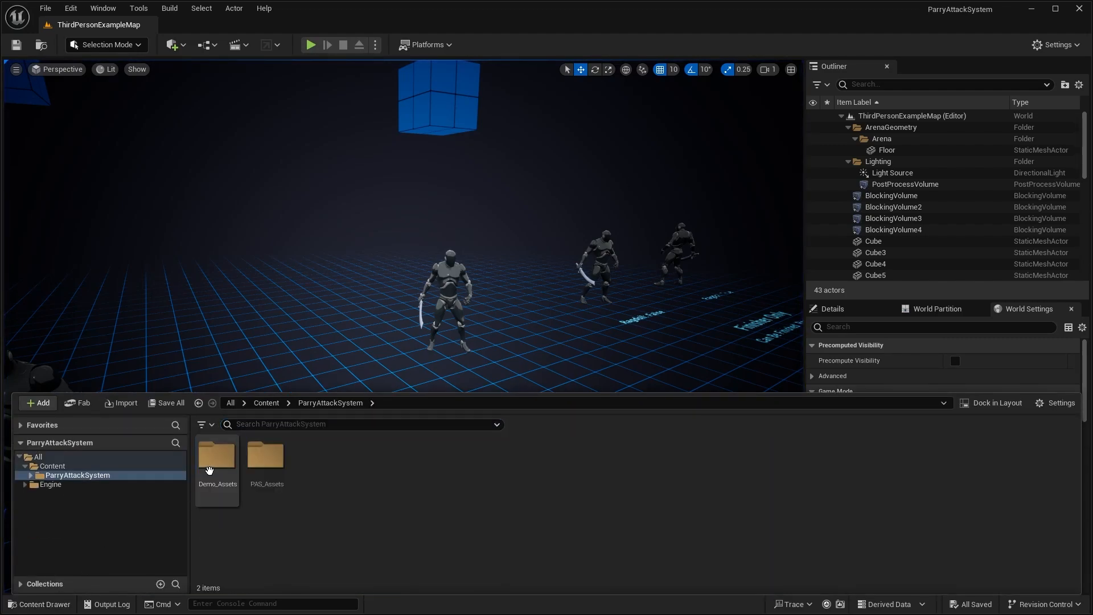
double_click(216, 456)
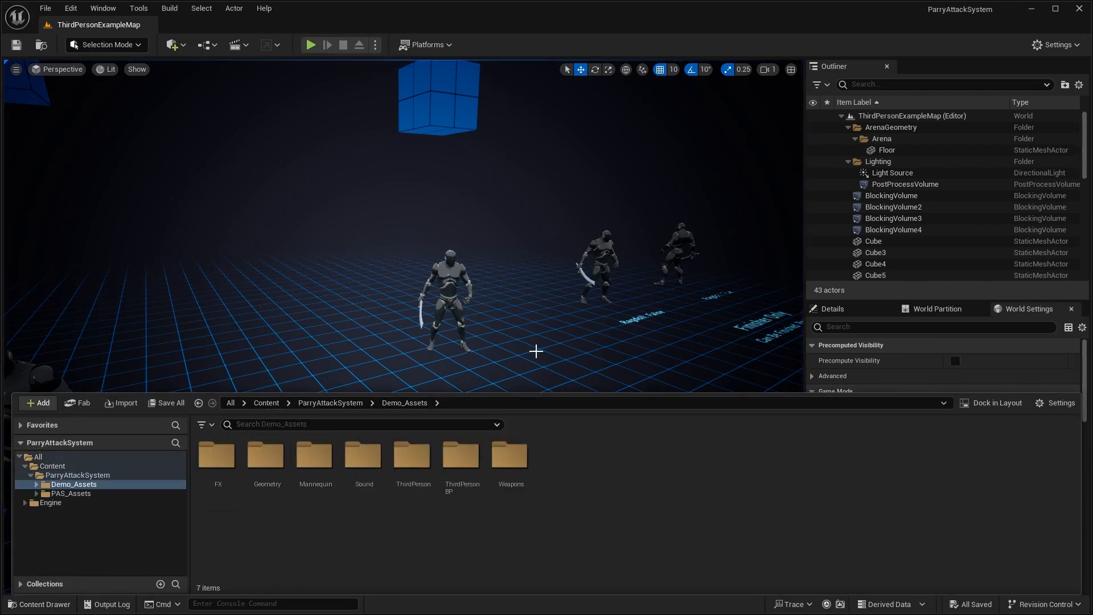